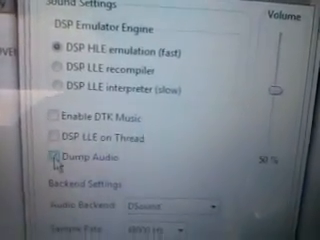
scroll(down, 3)
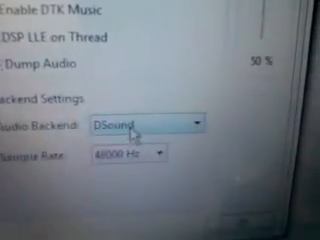